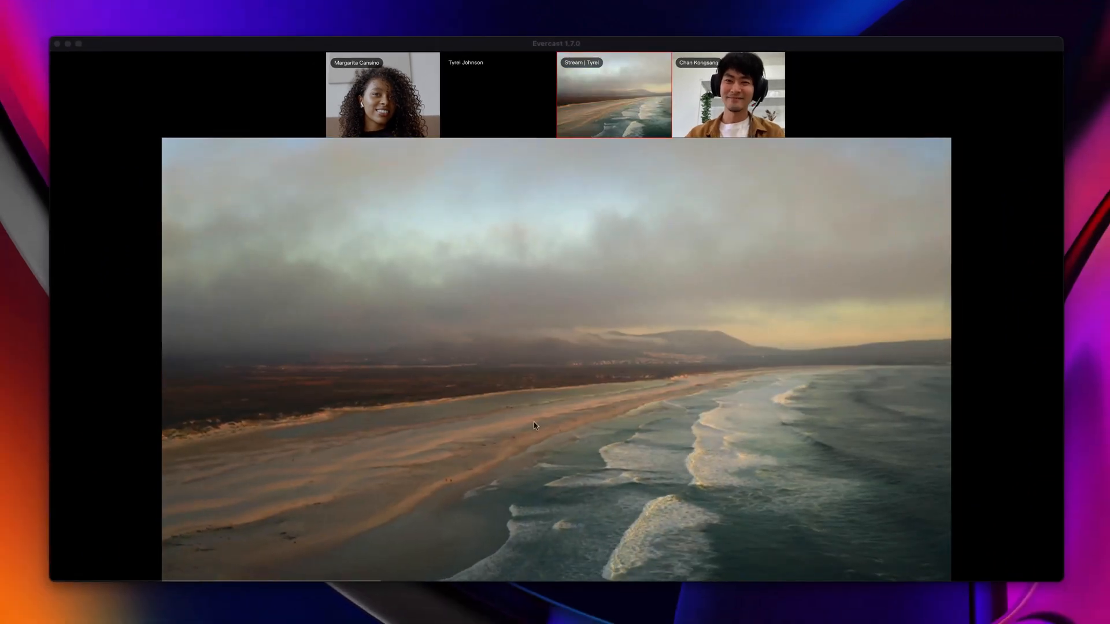
Draw a red loop around the hills on the beach stream, then chat 'Let's go with a new shot, this o'
click(632, 559)
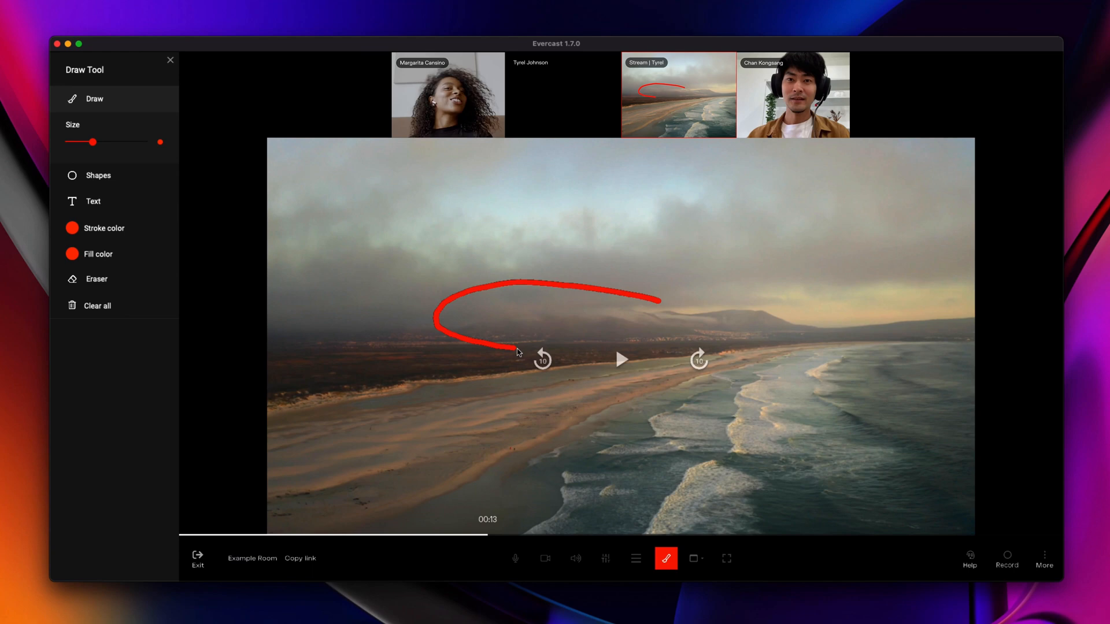
click(666, 559)
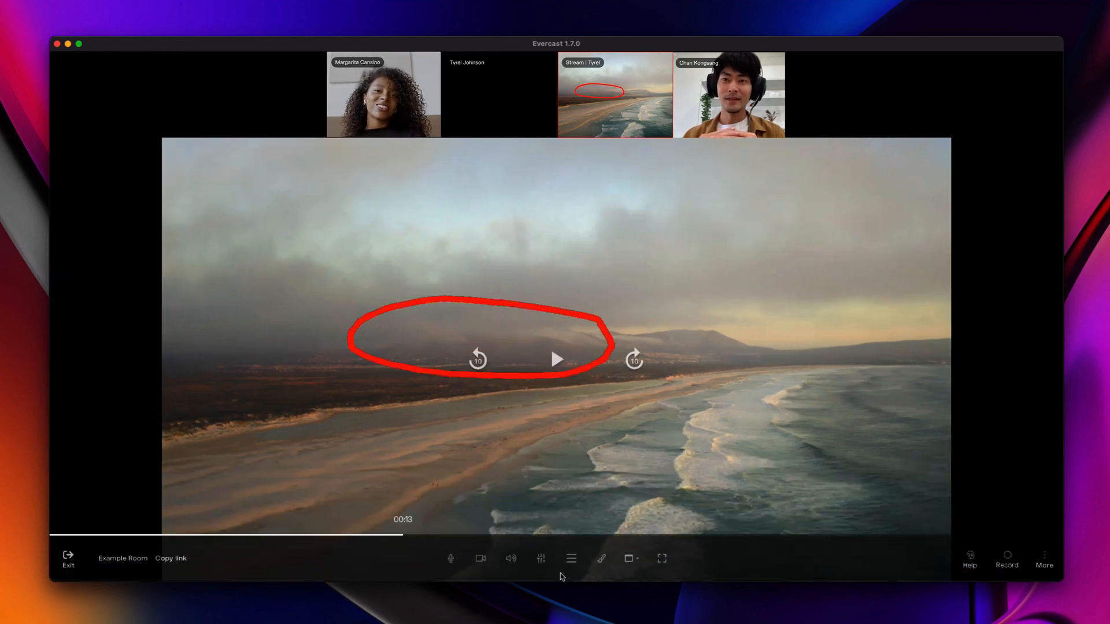
text(Let's go with a new shot, this o)
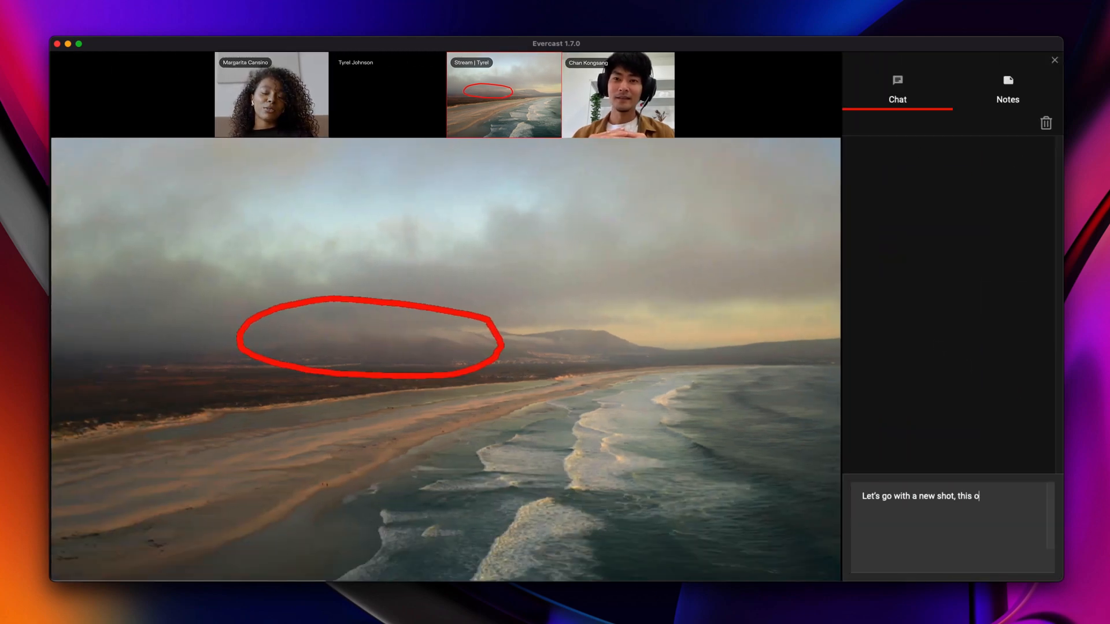
click(1055, 59)
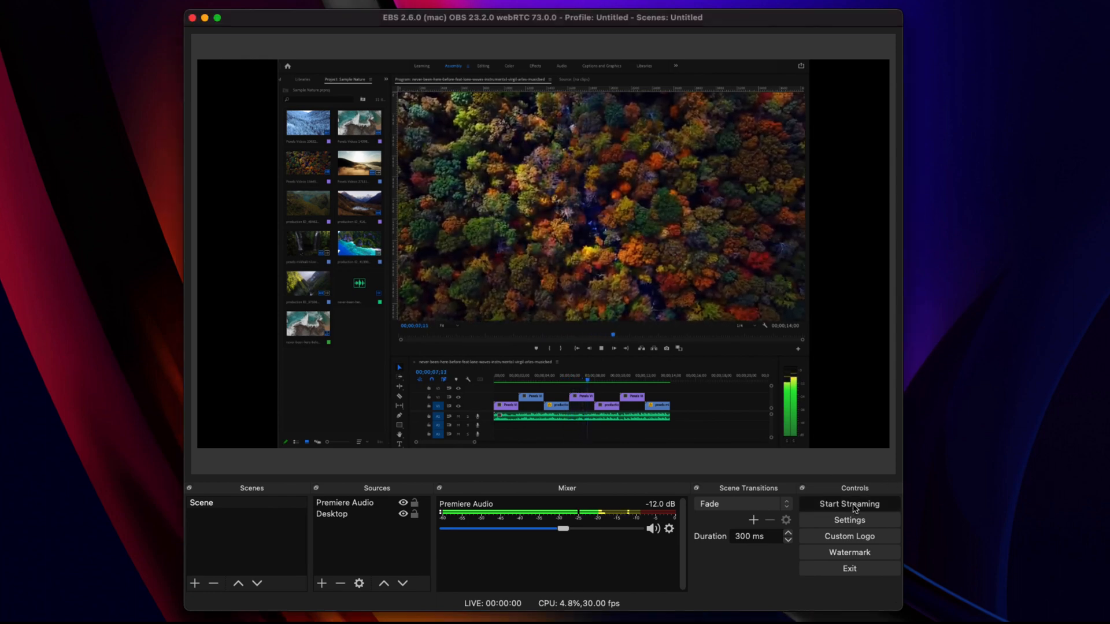
Start streaming the Desktop and Premiere Audio sources from EBS to the Evercast room
click(848, 503)
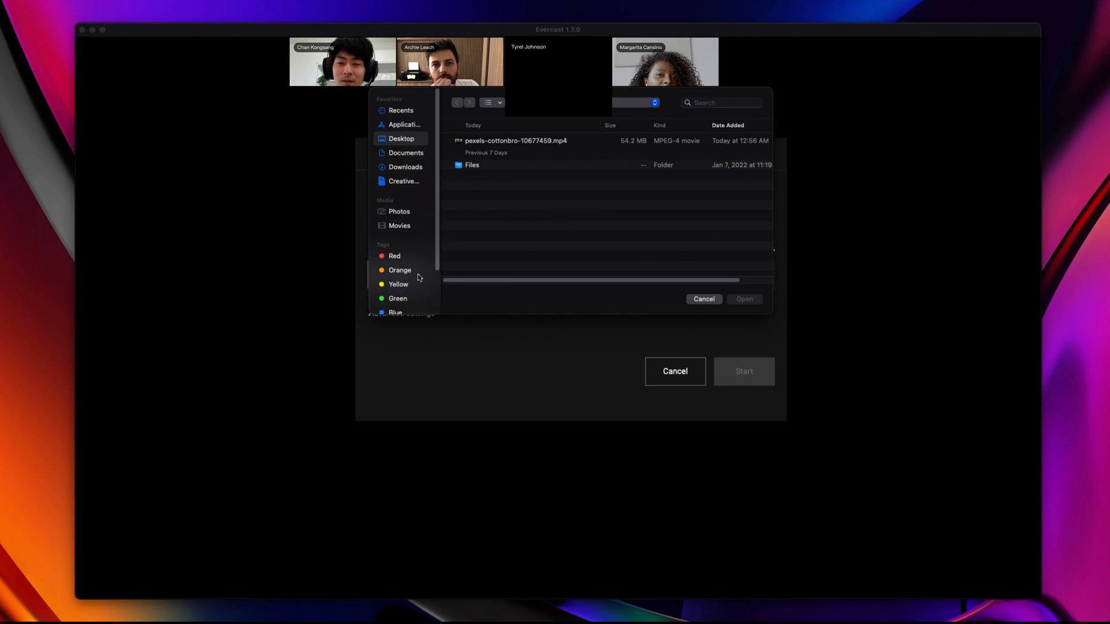
Stream pexels-cottonbro-10677459.mp4 from Desktop into the room and start its playback
click(516, 140)
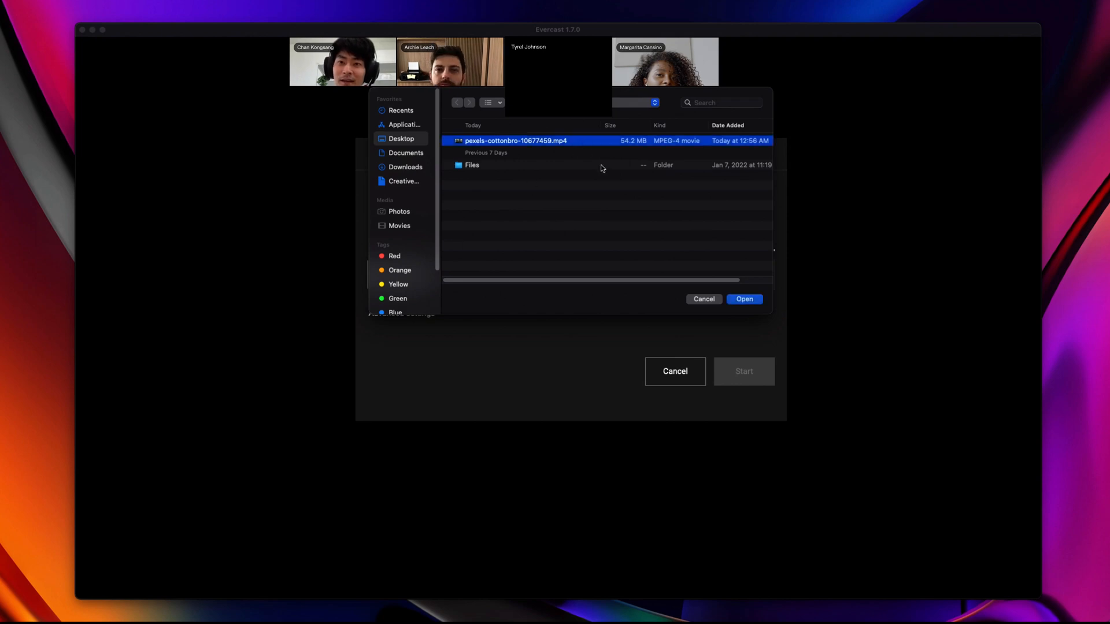
click(744, 298)
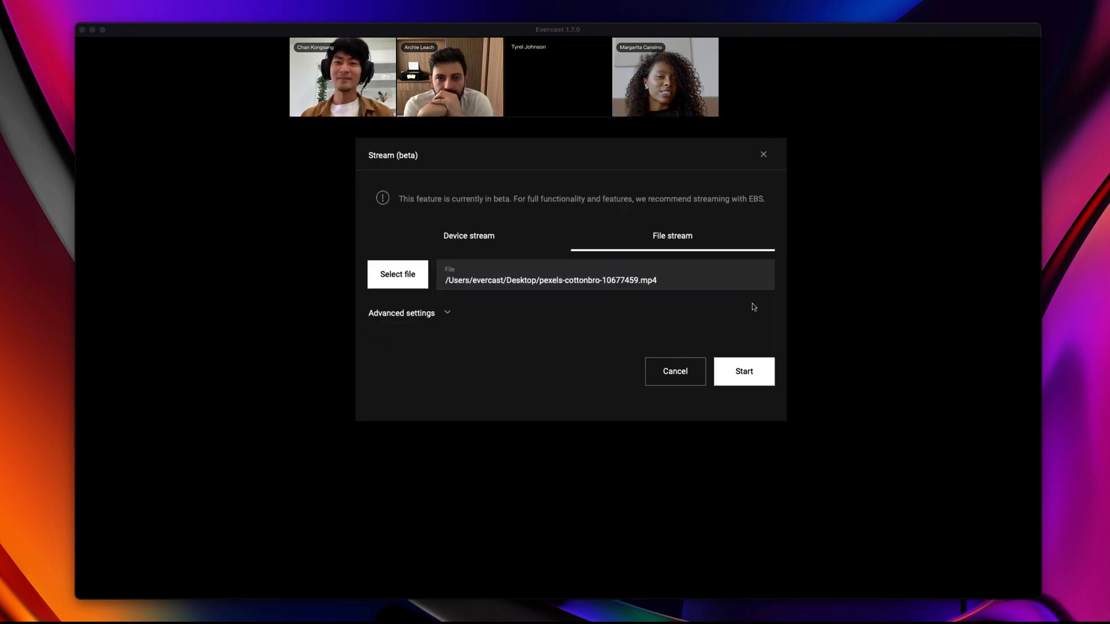
click(744, 371)
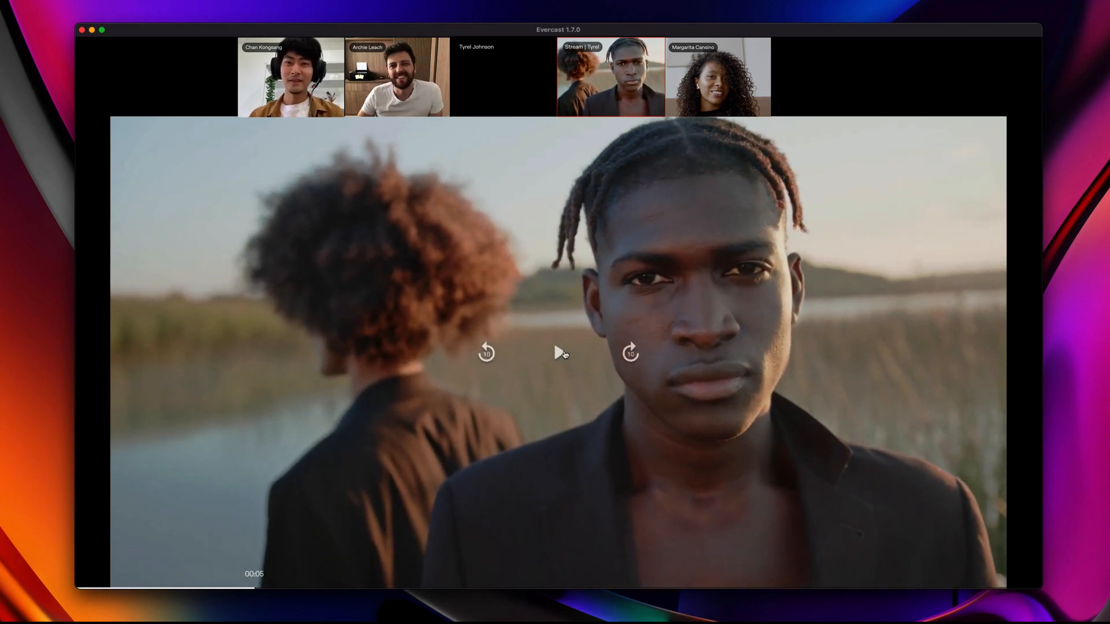
click(558, 353)
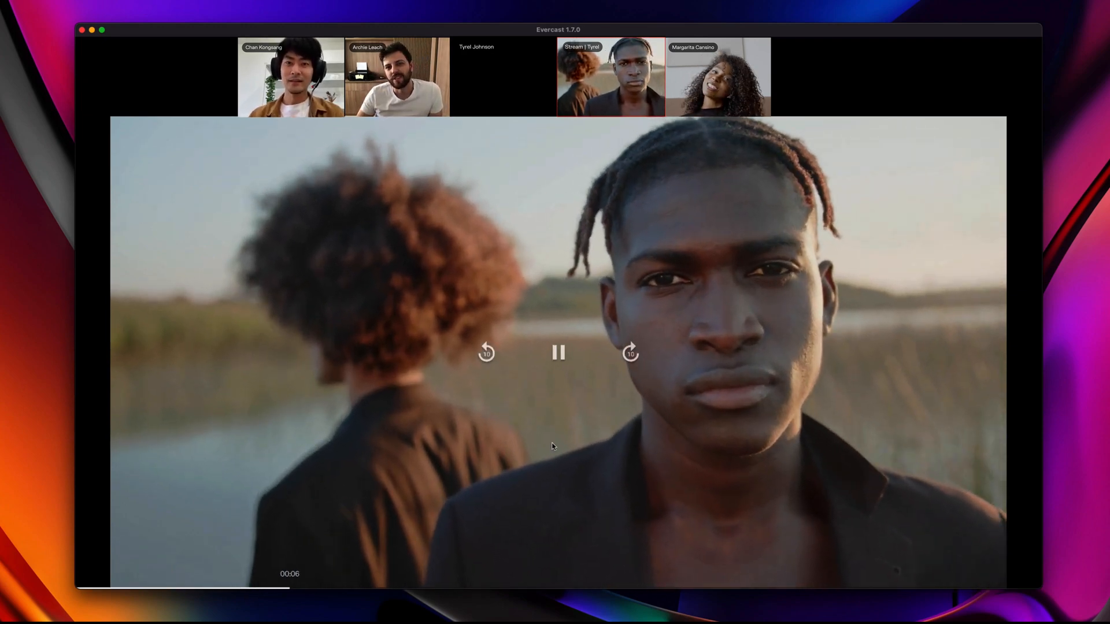